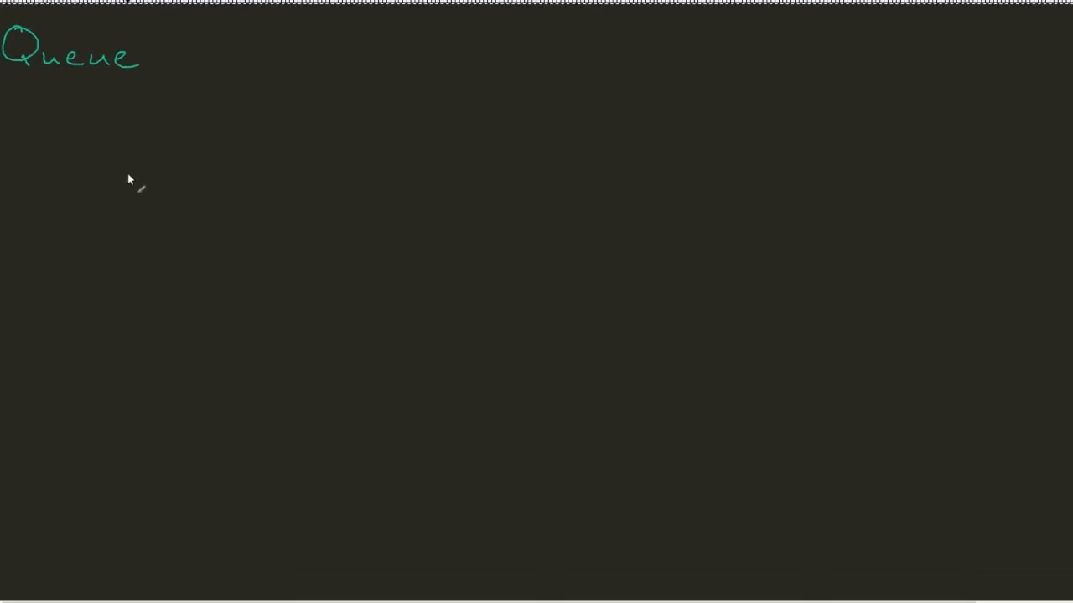
mouse_move(232, 188)
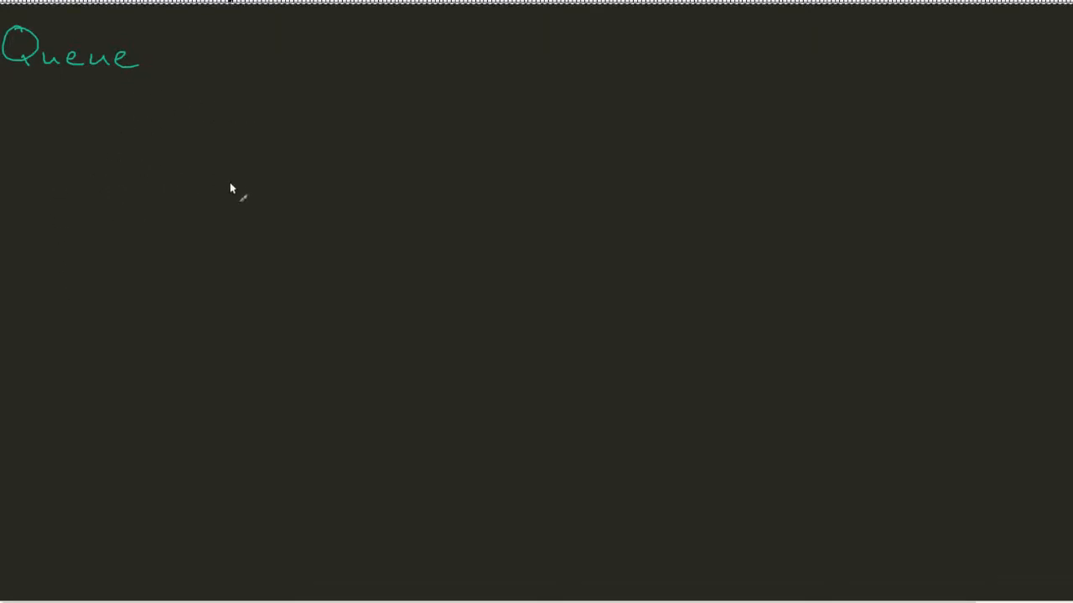
mouse_move(35, 174)
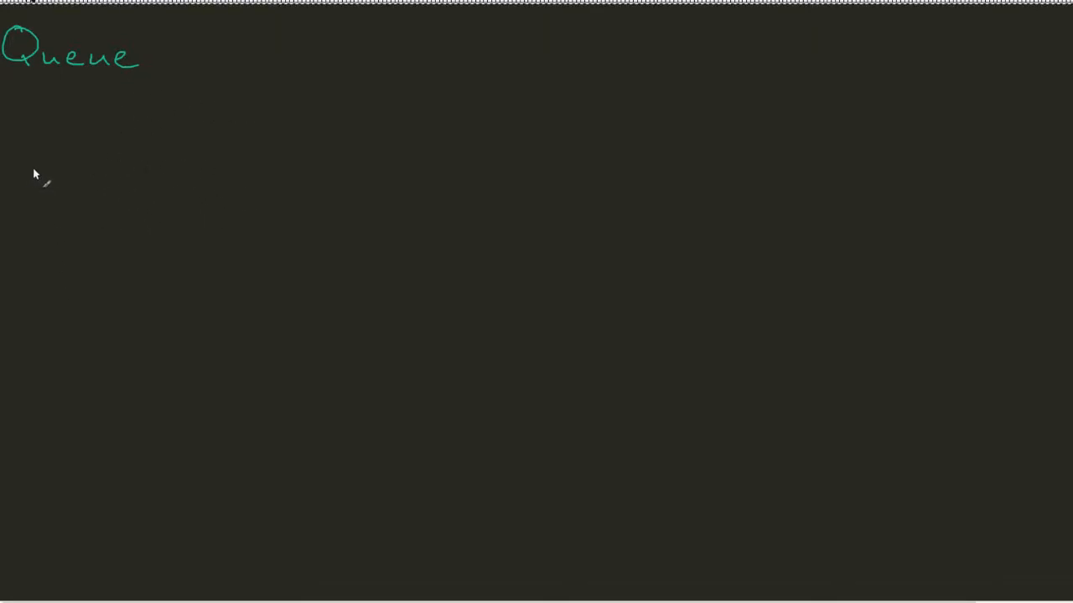
mouse_move(82, 158)
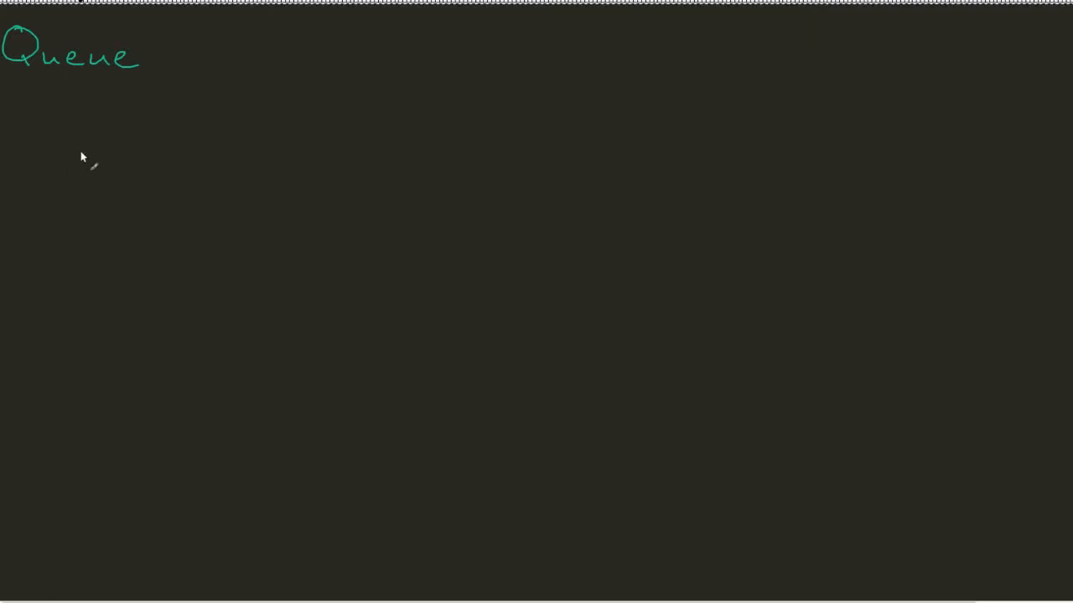
mouse_move(672, 258)
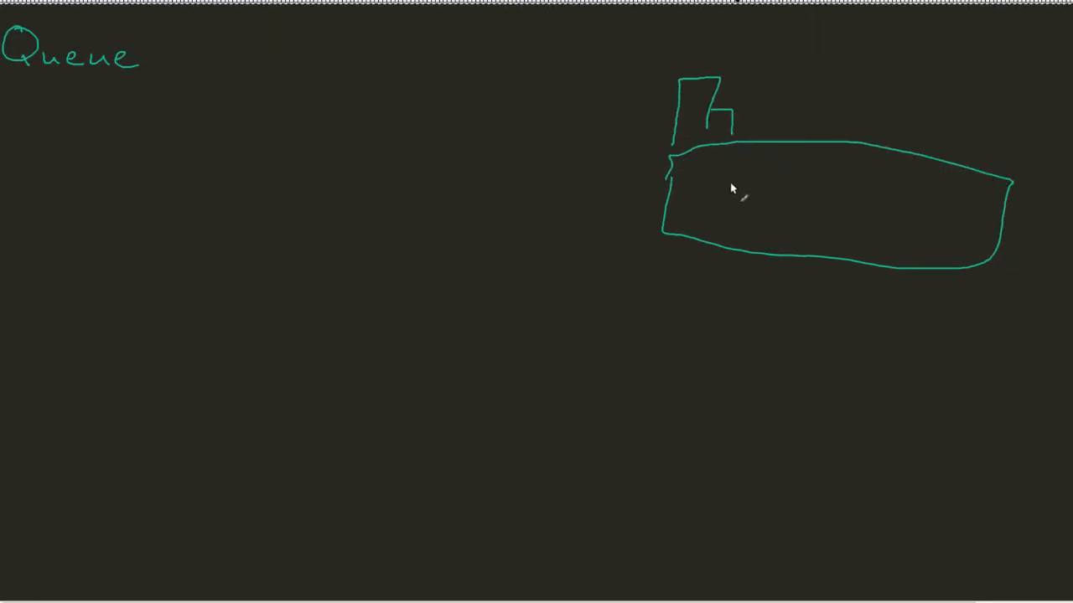
- Label the counter 'Checkout' and sketch the cashier stick figure on top of it
text(Checkout)
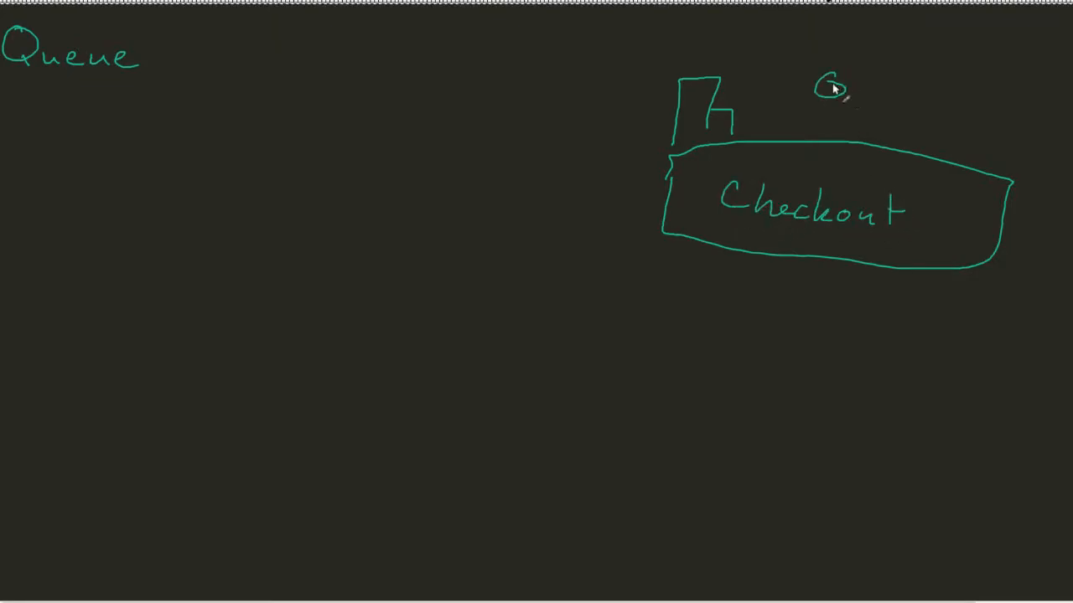
drag(828, 100, 828, 134)
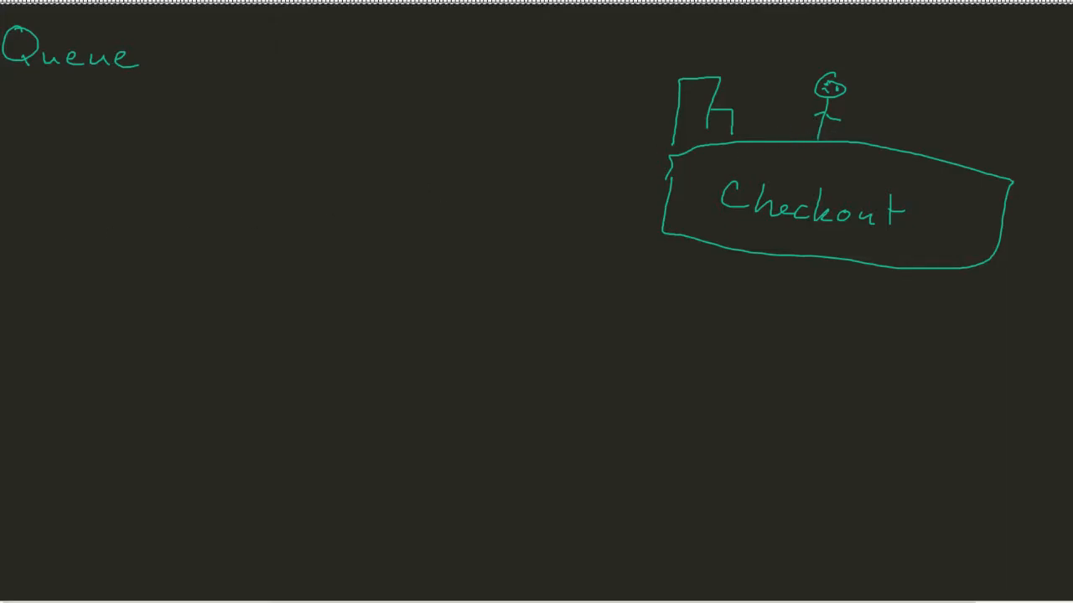
mouse_move(459, 222)
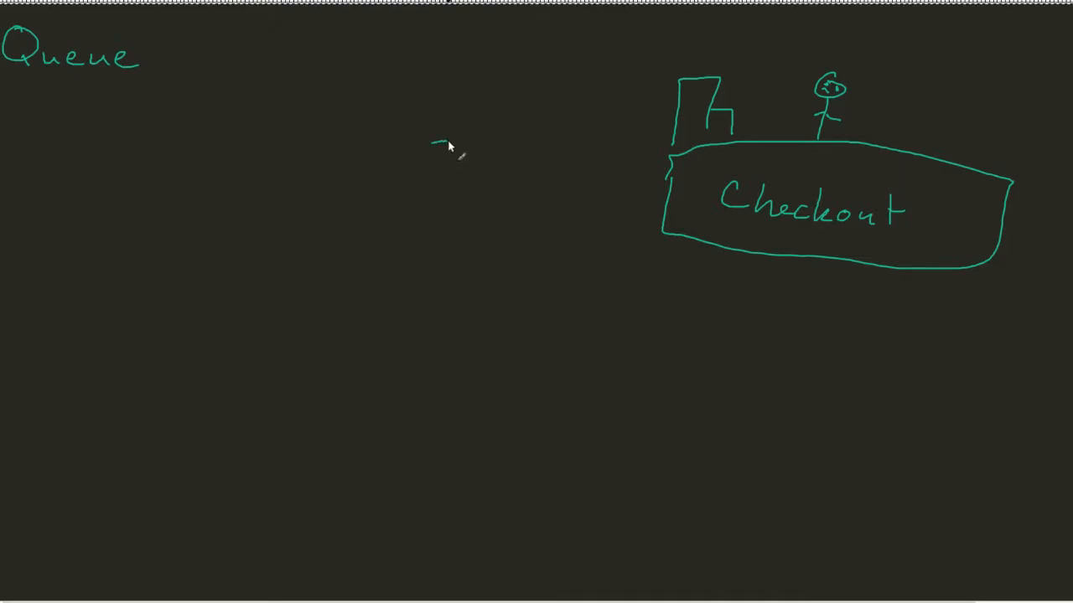
- Draw the green shopper pushing a cart left of the checkout and number it 1
drag(433, 142, 583, 215)
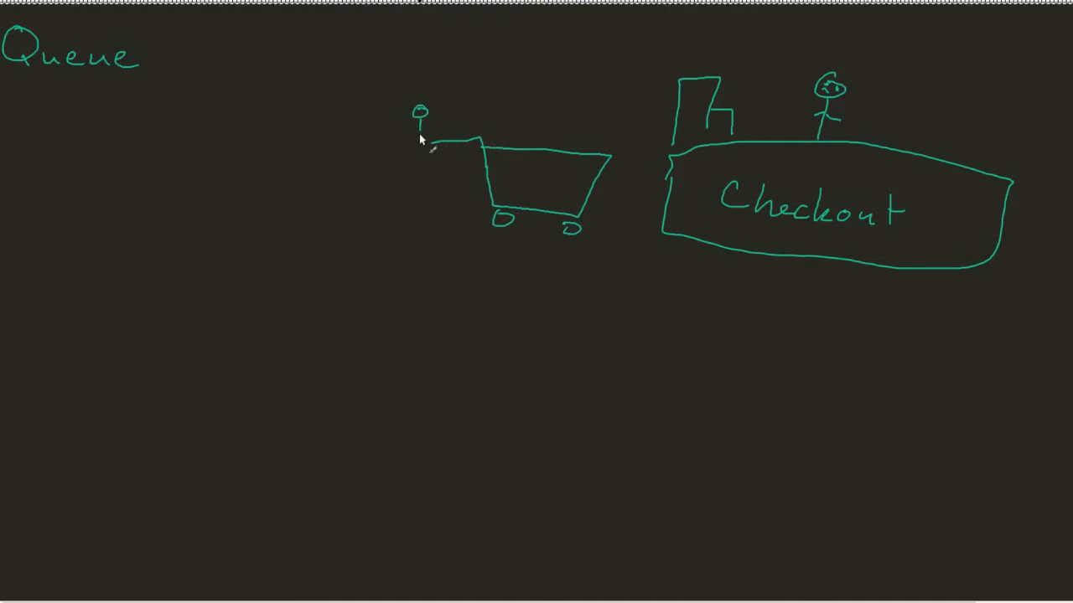
drag(417, 126, 412, 238)
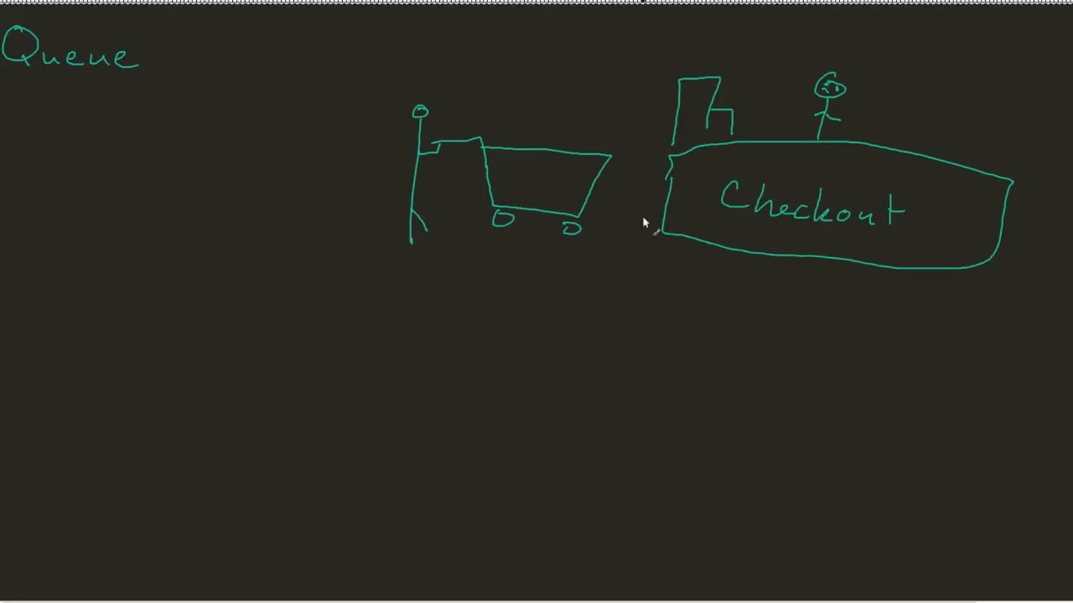
mouse_move(507, 285)
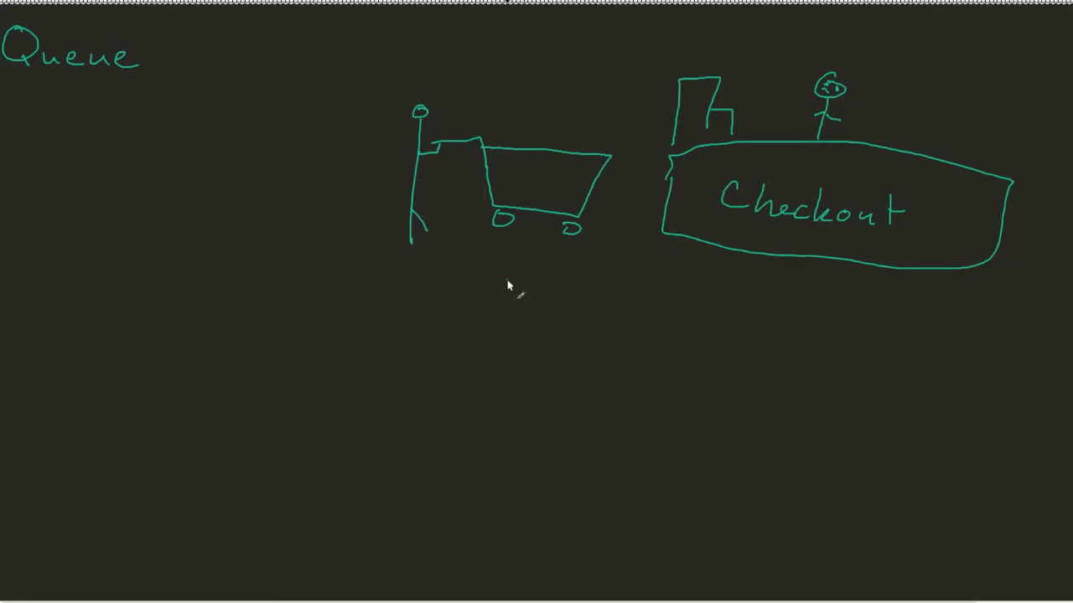
drag(506, 277, 507, 305)
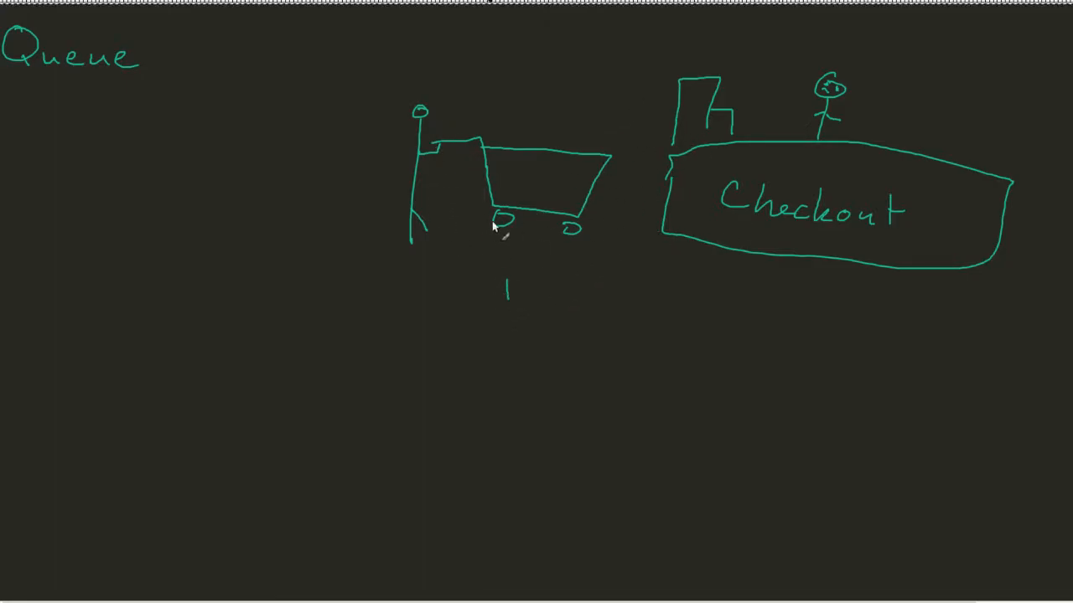
mouse_move(600, 227)
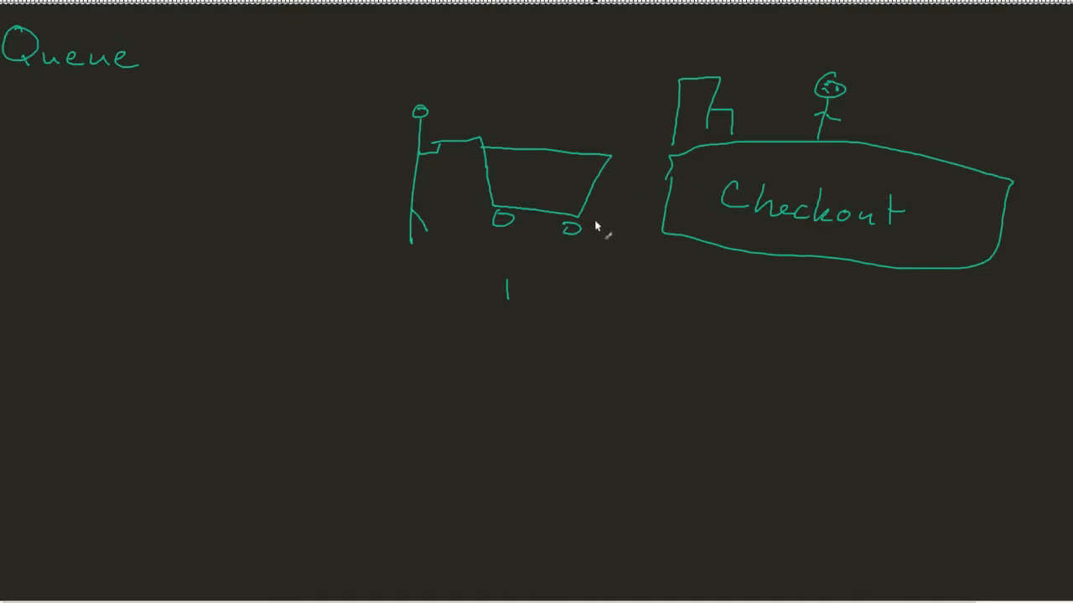
- Curve an arrow from the 1 up to the counter and begin a blue second shopper further left
drag(511, 293, 553, 299)
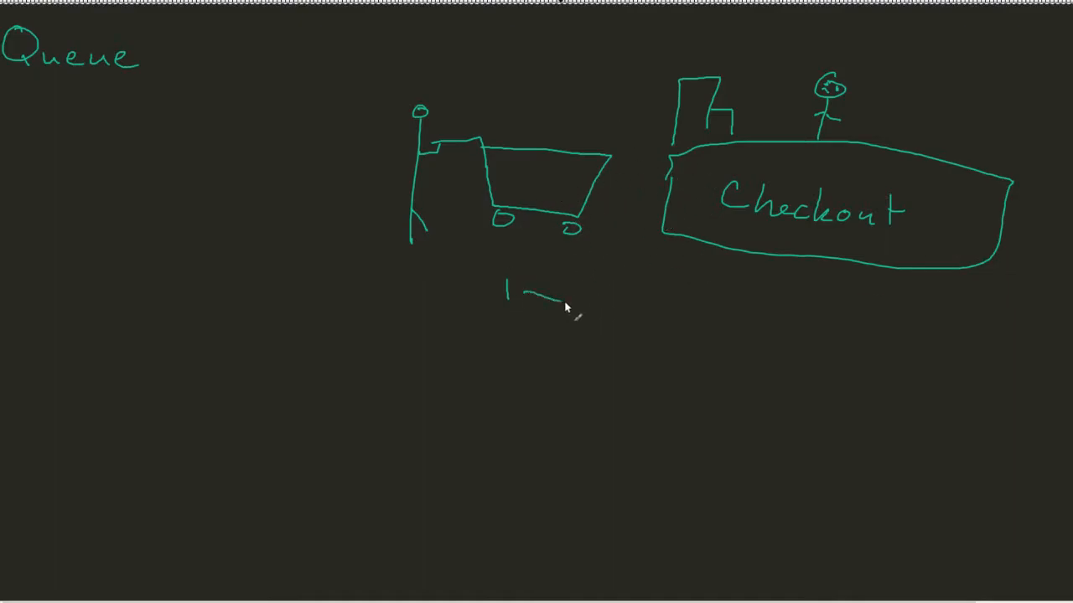
drag(537, 302, 684, 271)
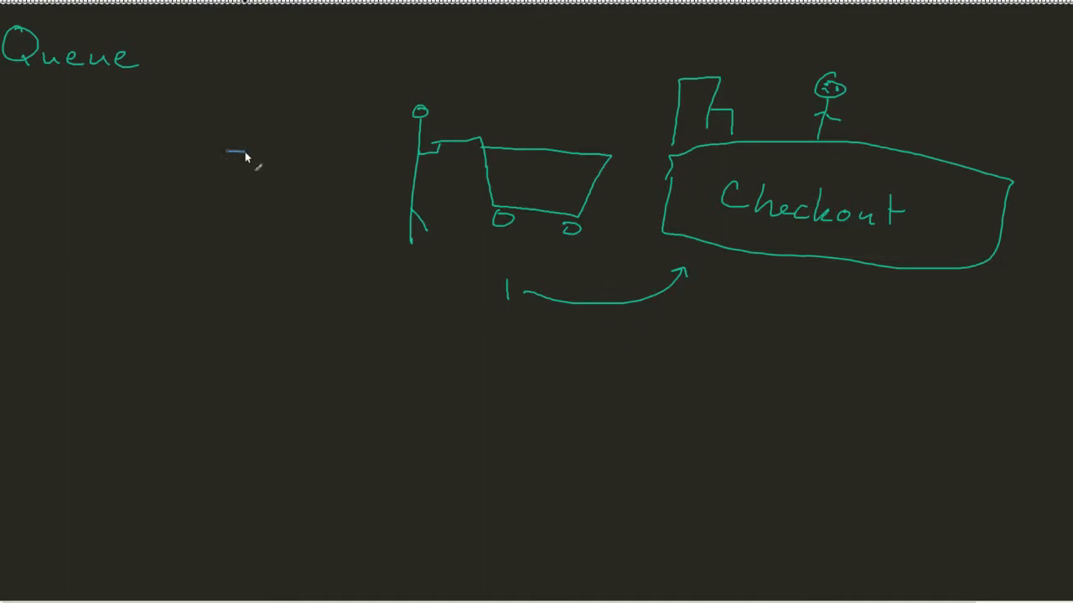
drag(226, 151, 338, 209)
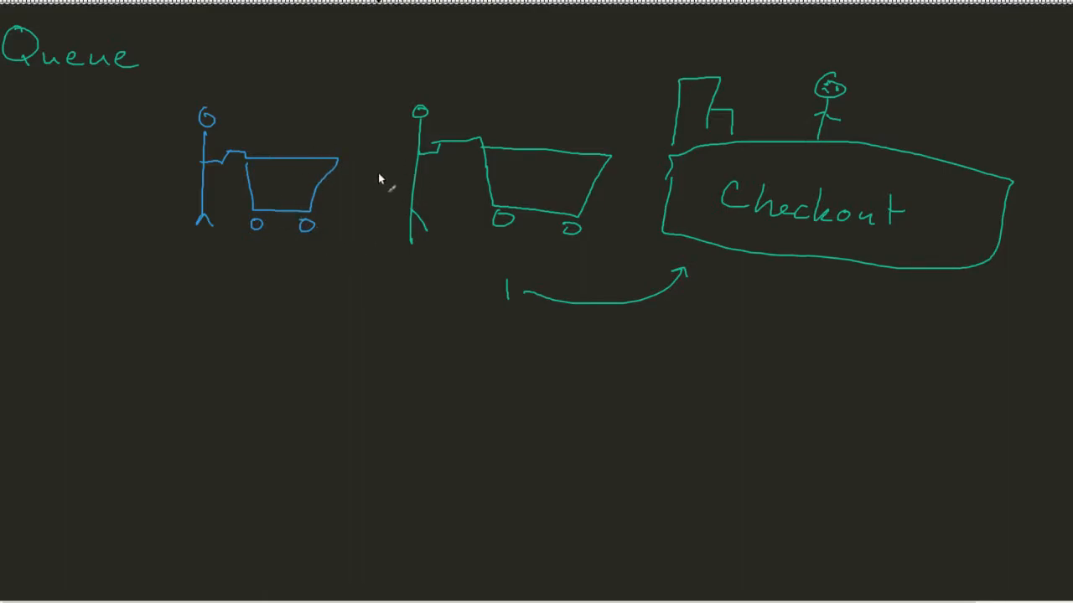
mouse_move(496, 292)
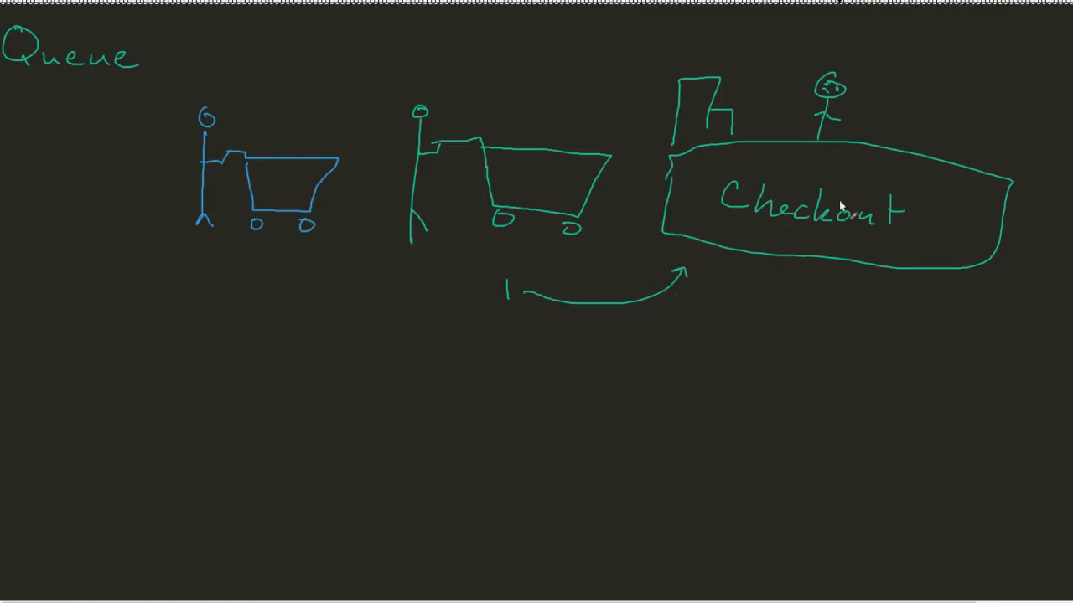
mouse_move(241, 265)
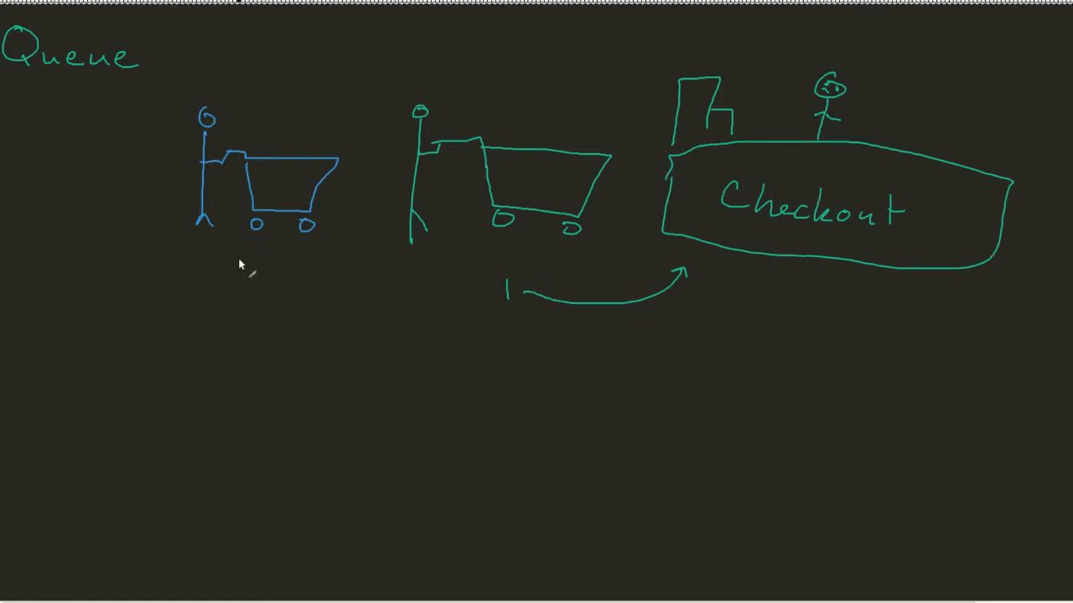
- Label the second shopper 'wait' and start writing Dequeue() below the checkout counter
text(wai)
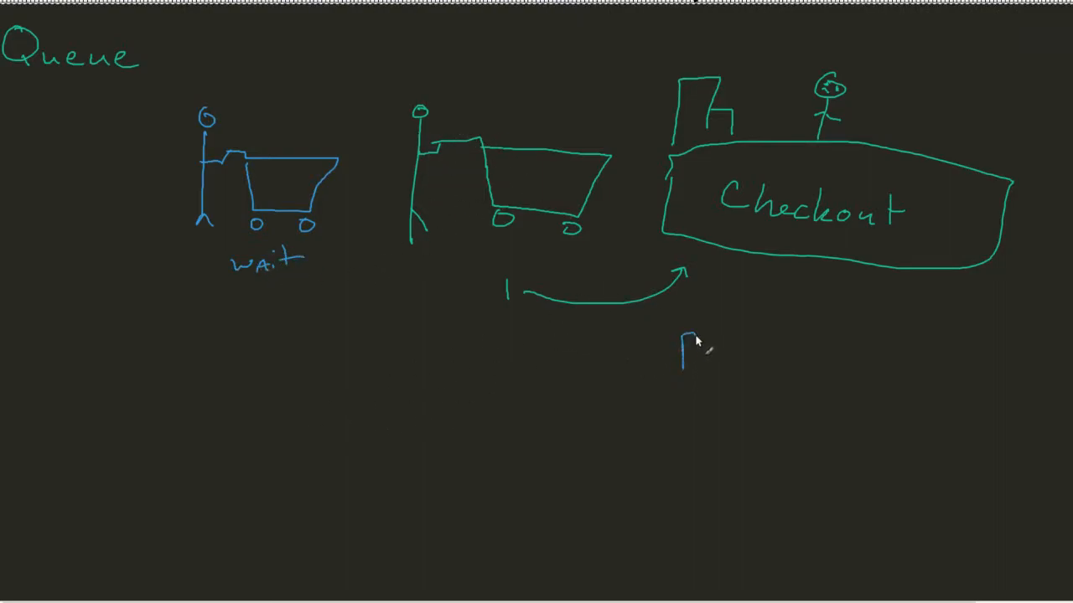
drag(684, 344, 724, 346)
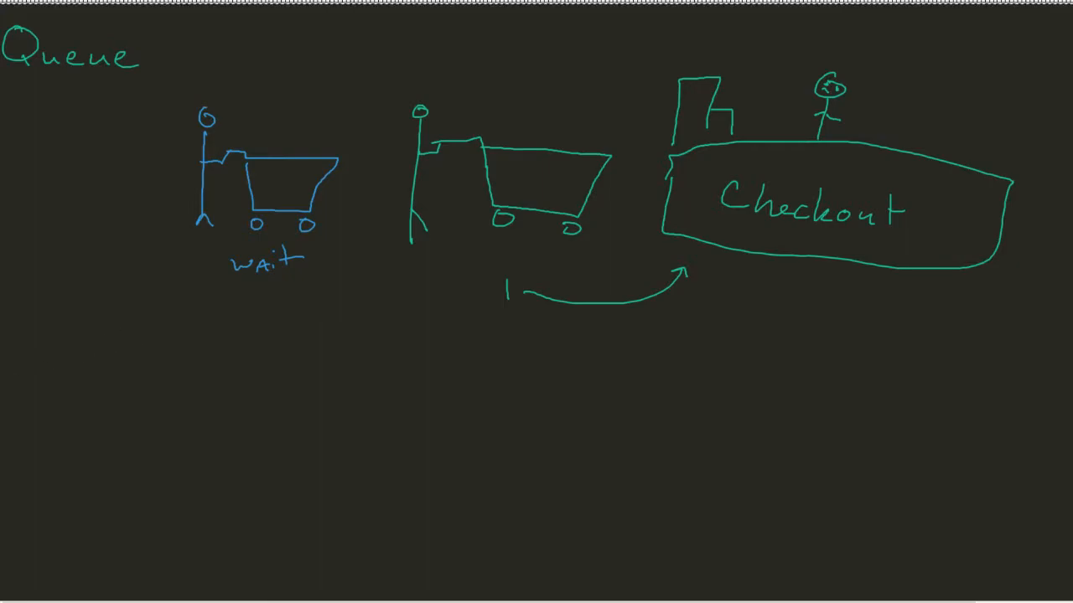
drag(707, 332, 721, 365)
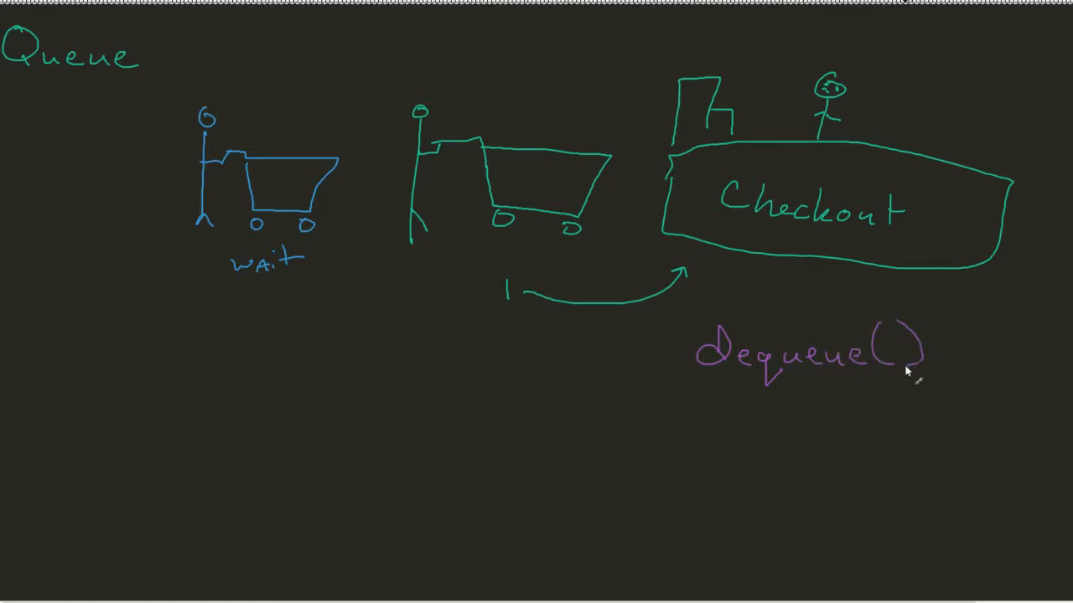
mouse_move(500, 217)
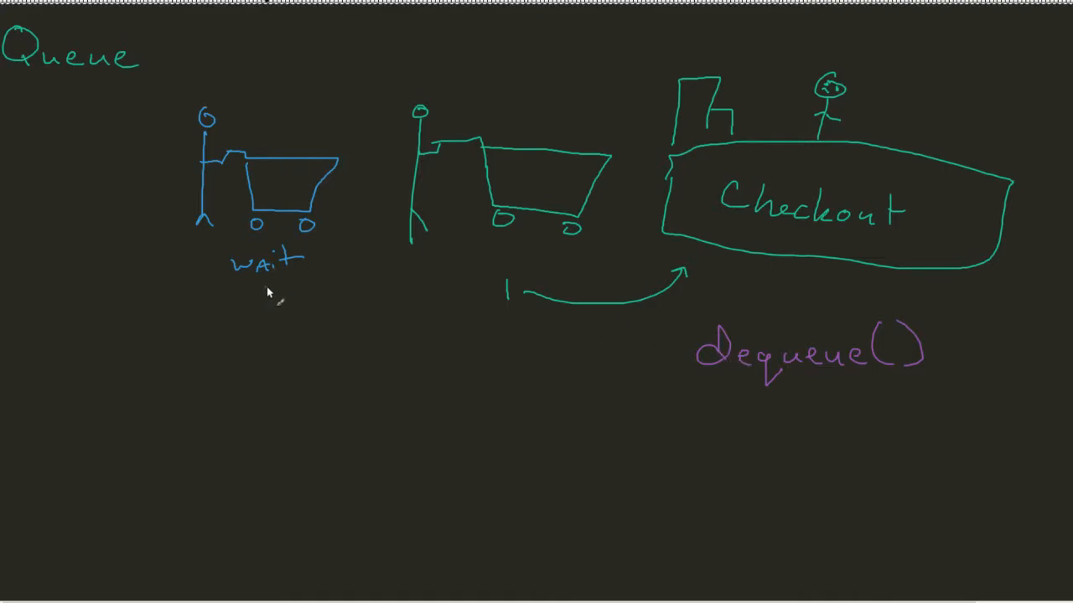
- Draw a purple arrow from 'wait' toward the front spot marked 1
drag(268, 293, 452, 298)
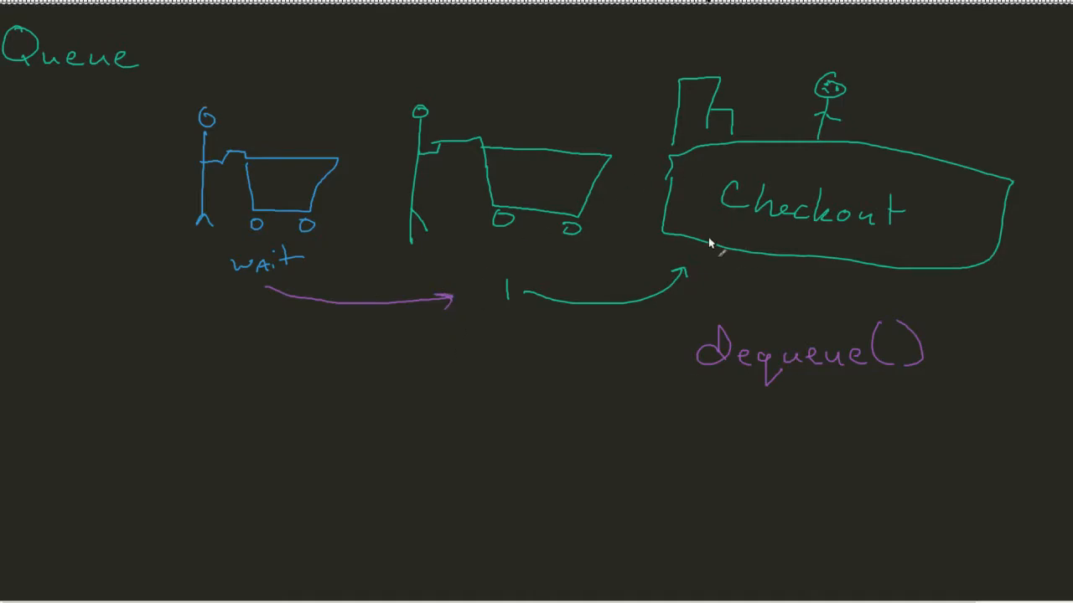
mouse_move(717, 252)
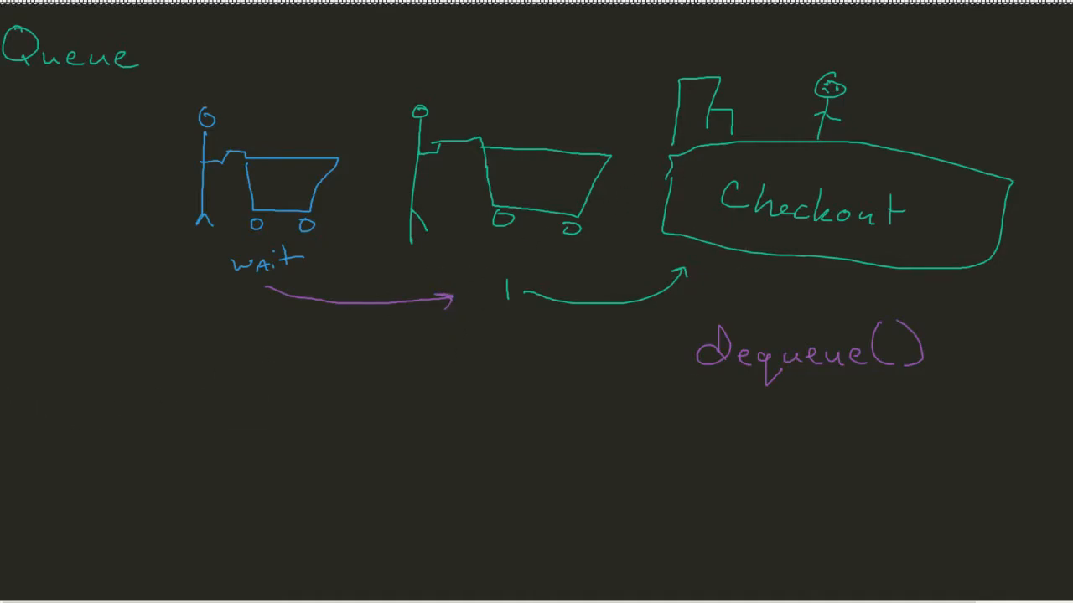
- Draw a red stick-figure shopper with a cart at the far left of the line
drag(25, 104, 42, 109)
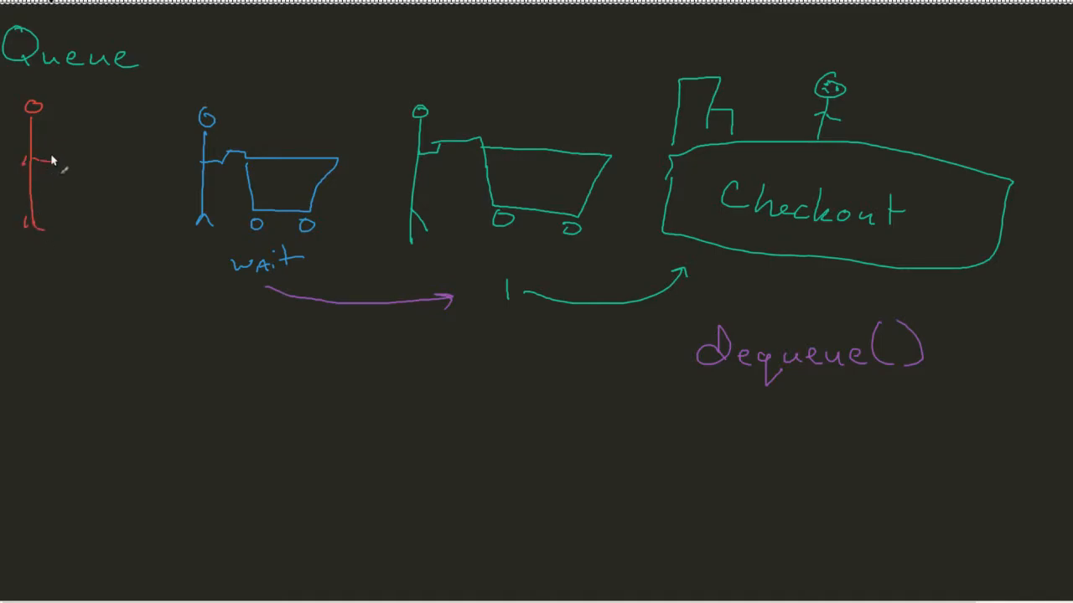
drag(59, 138, 154, 210)
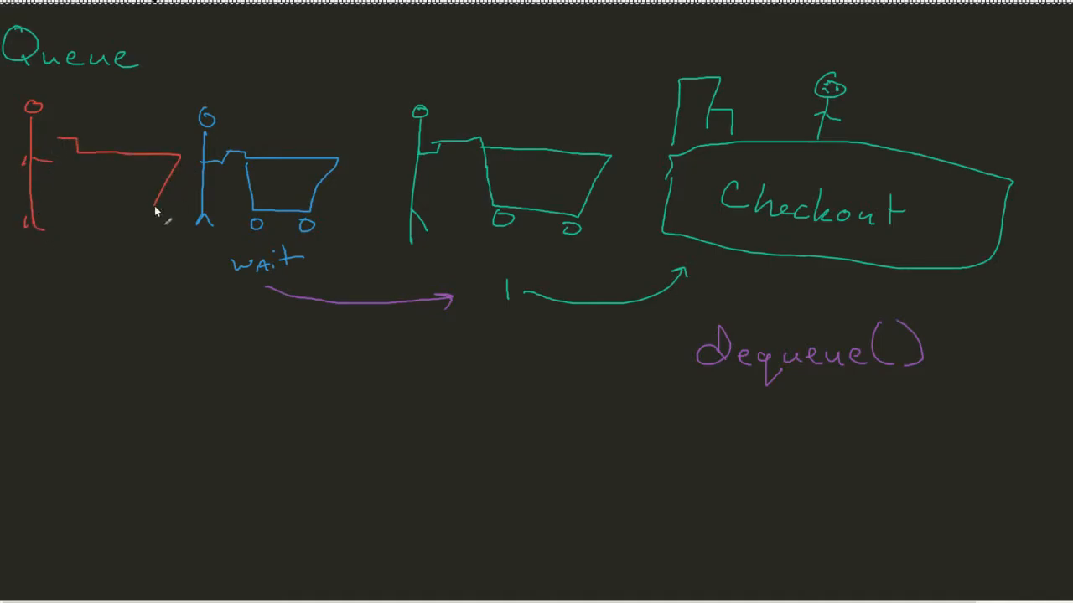
drag(63, 154, 154, 209)
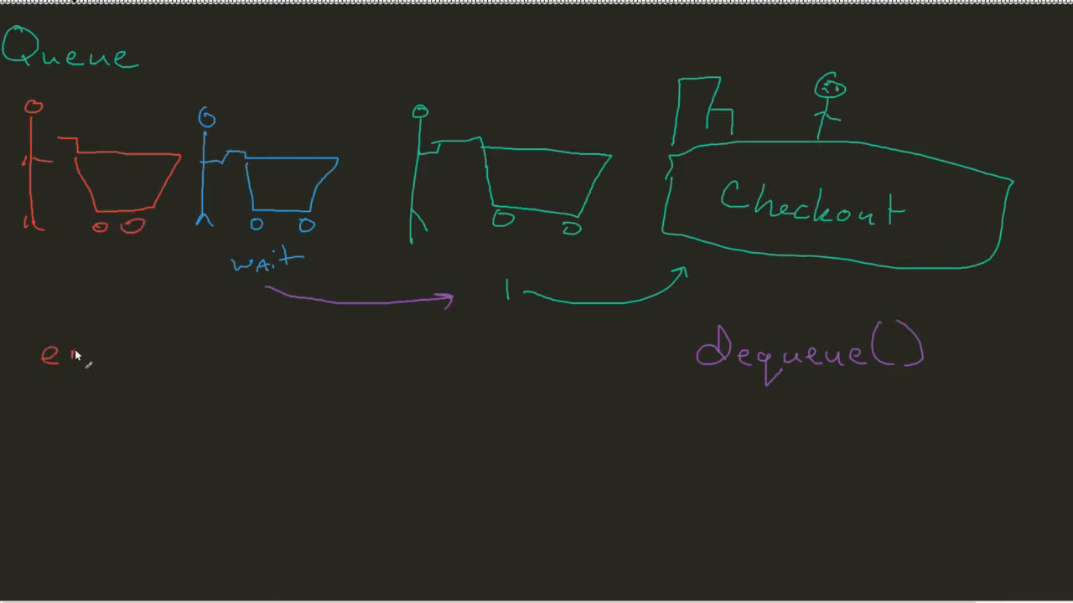
- Write 'enqueue()' in red at the bottom left under the new shopper
drag(50, 352, 68, 377)
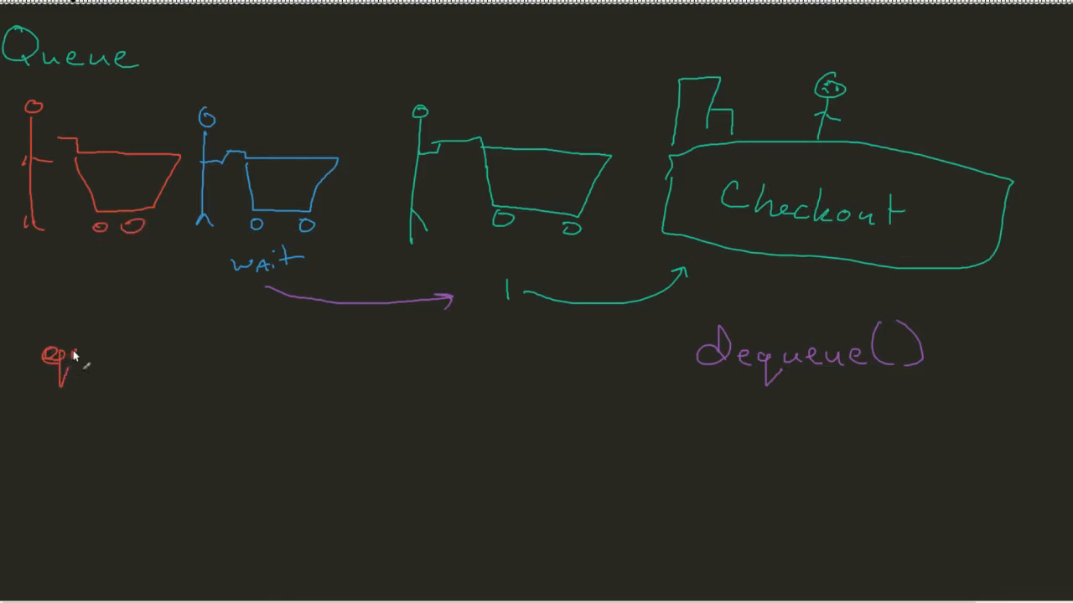
drag(59, 355, 63, 383)
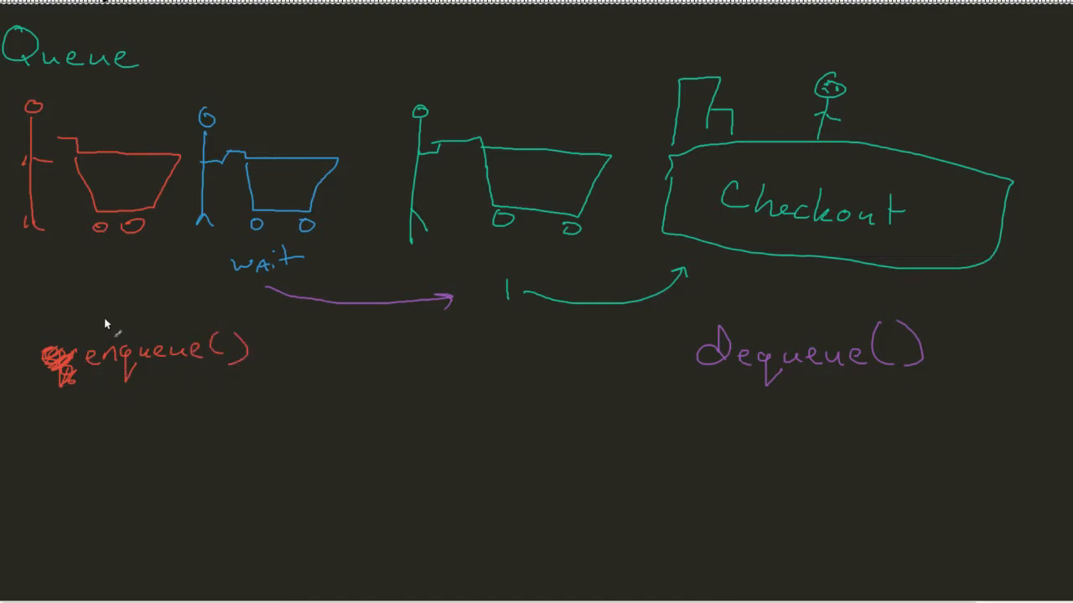
mouse_move(238, 255)
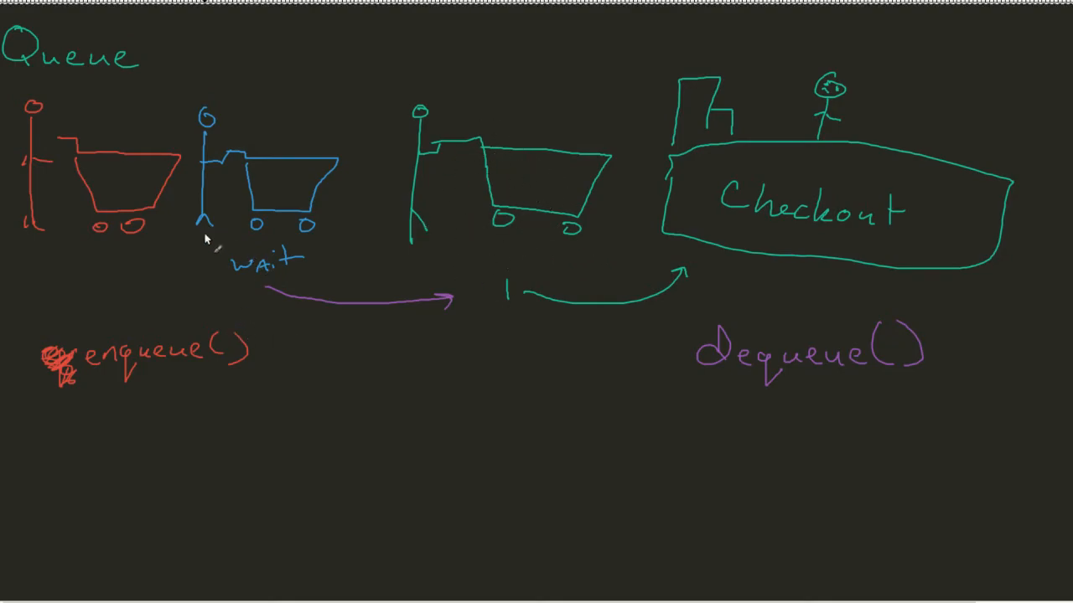
mouse_move(282, 109)
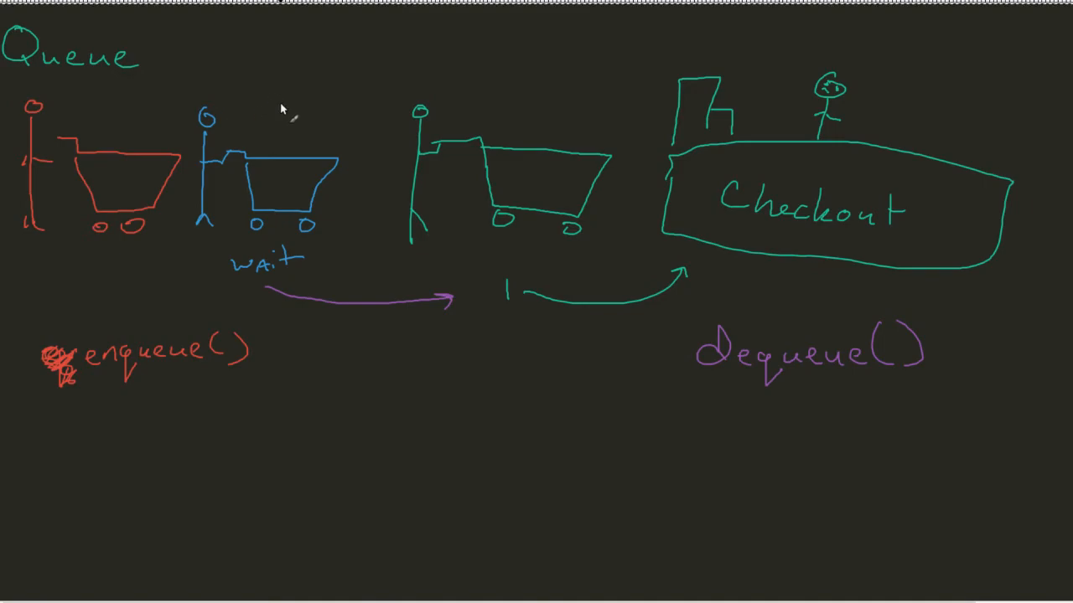